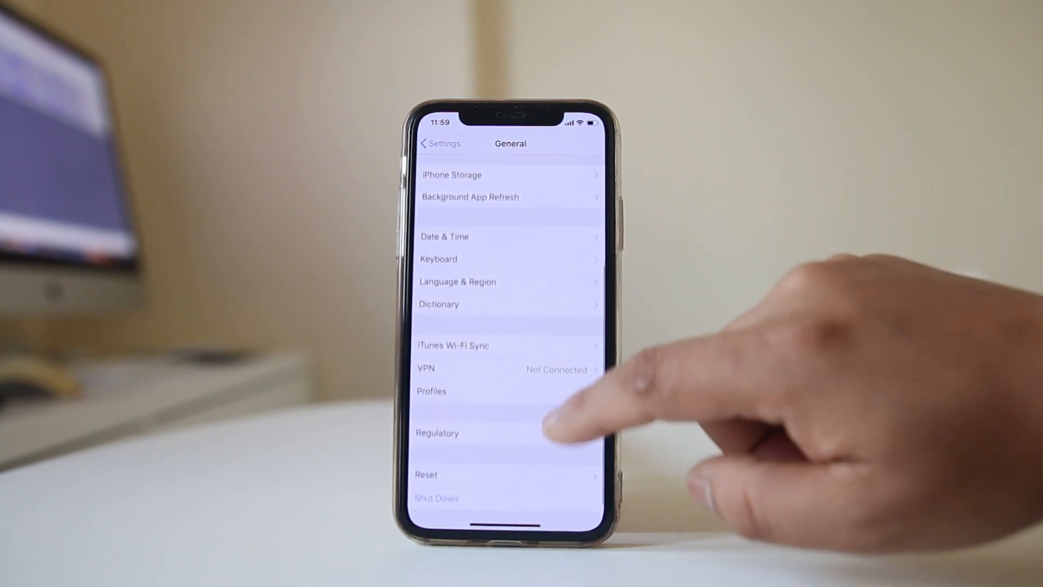
Open the Date & Time page from Settings > General
{"action": "left_click", "coordinate": [443, 236]}
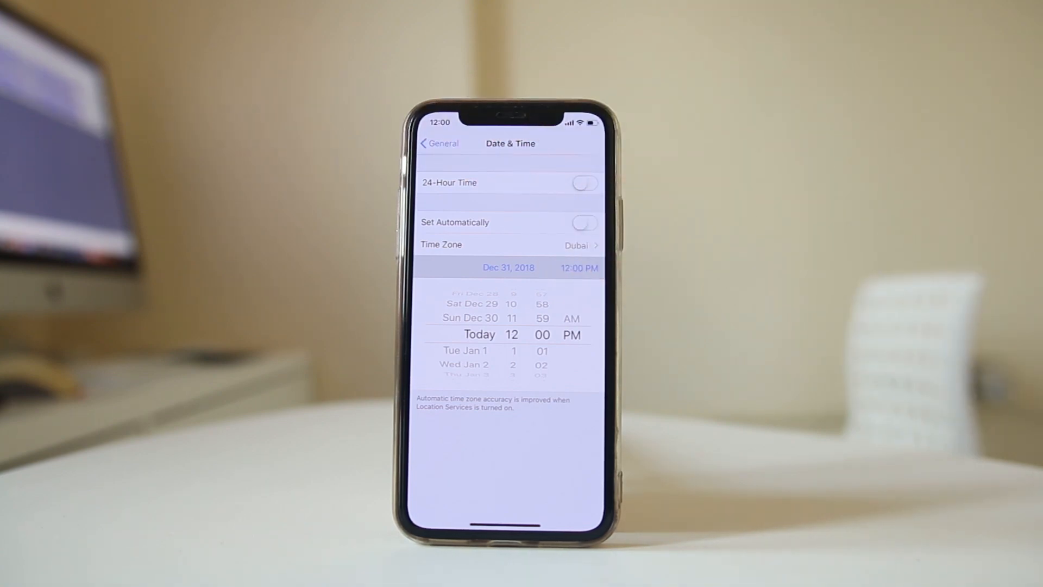